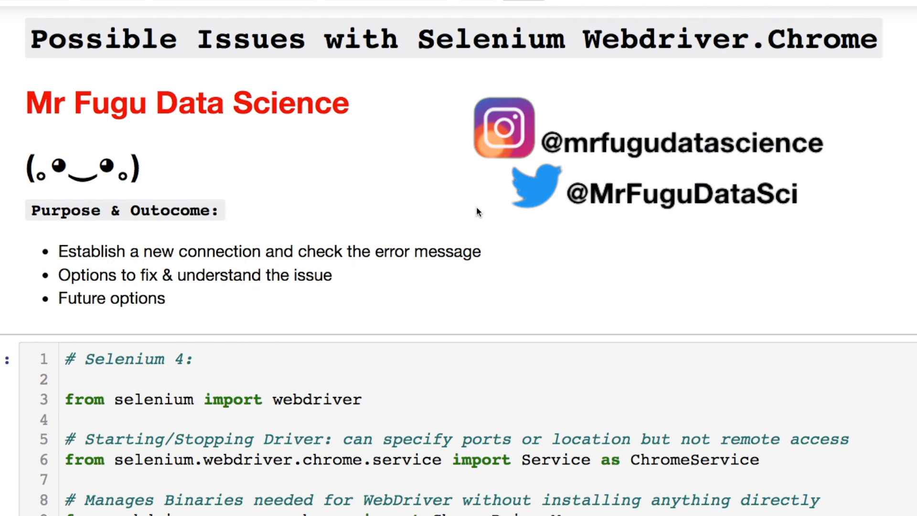
mouse_move(729, 85)
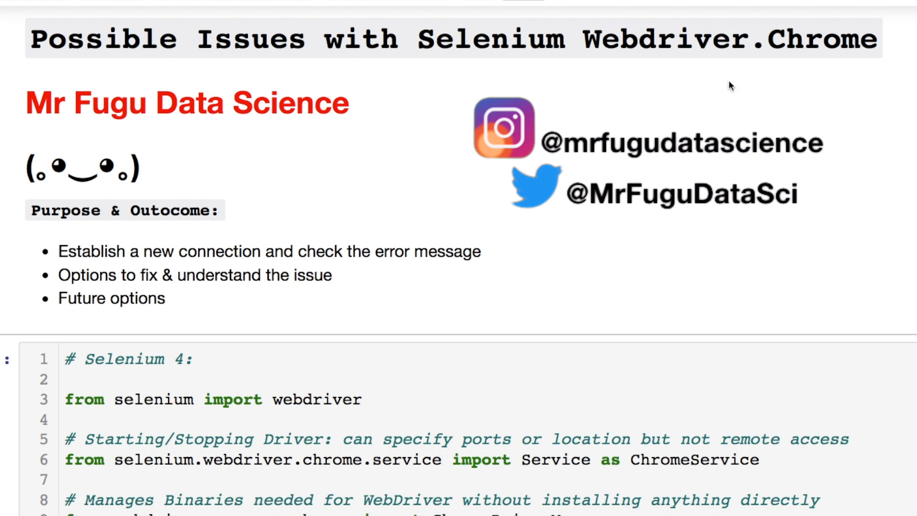
- Highlight the first troubleshooting bullet and reach Chrome's About page via Help > About Google Chrome
scroll("down", 3)
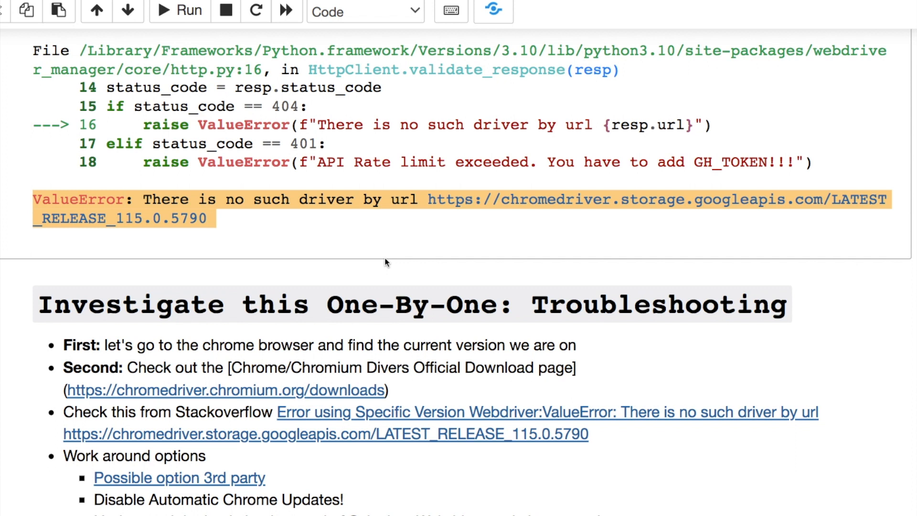
mouse_move(479, 282)
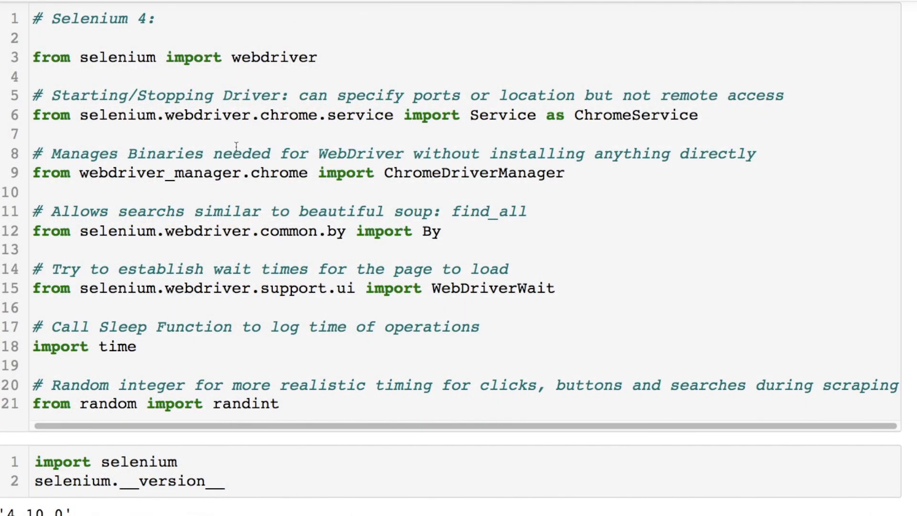
mouse_move(339, 373)
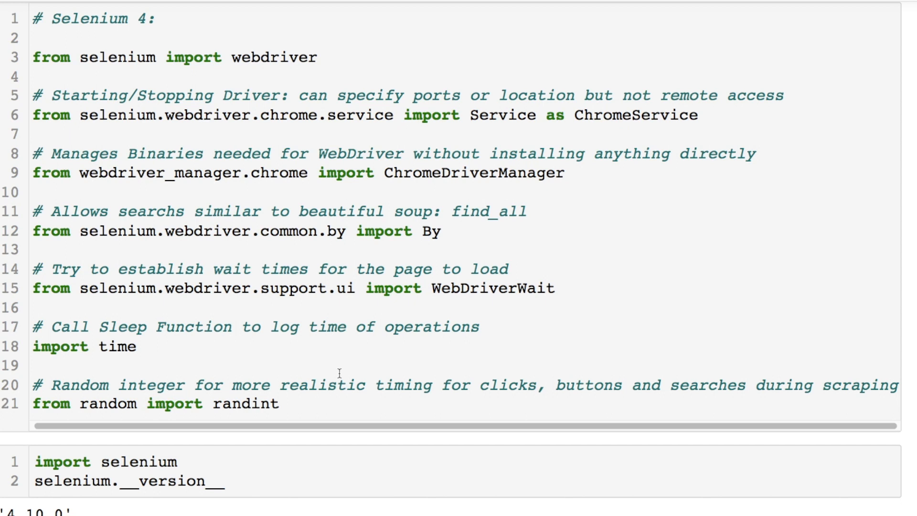
scroll("down", 3)
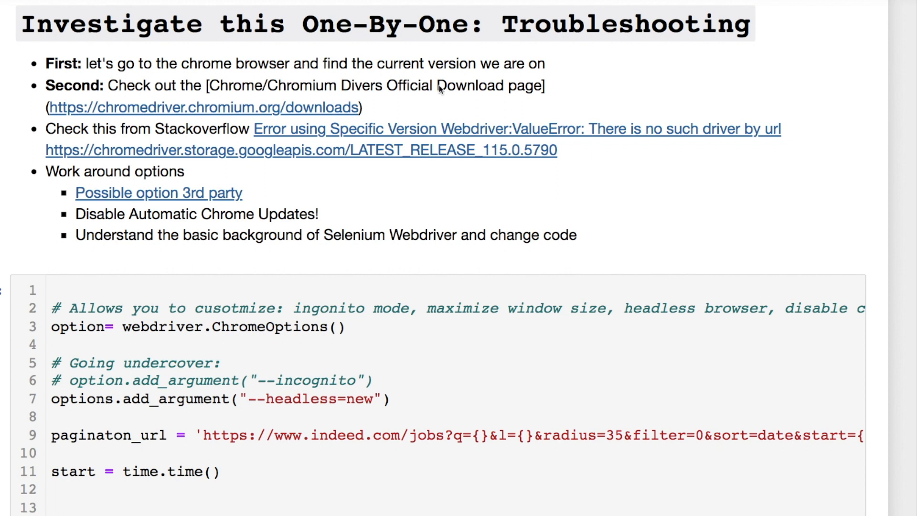
mouse_move(557, 67)
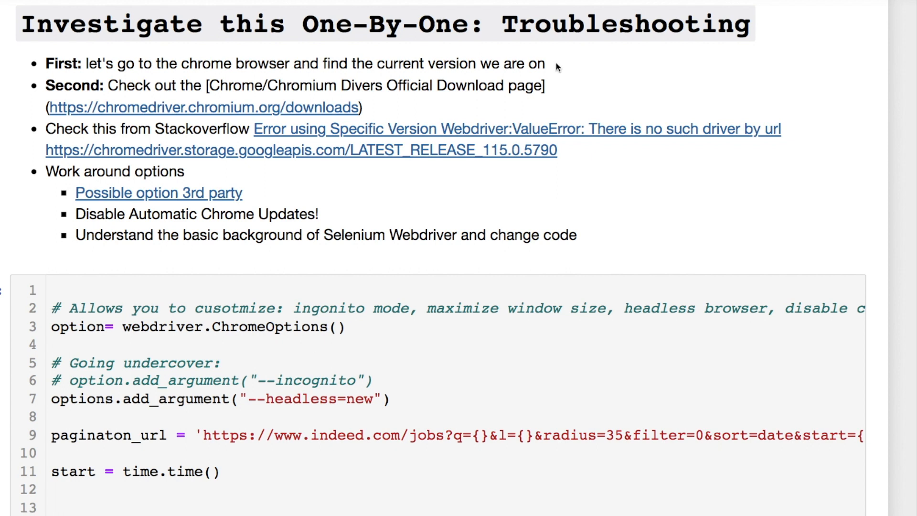
left_click_drag(46, 64, 543, 64)
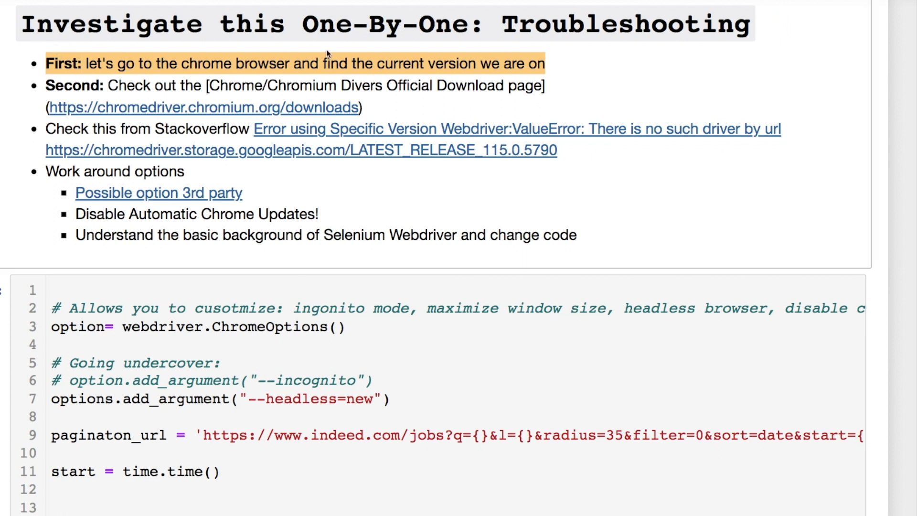
scroll("down", 3)
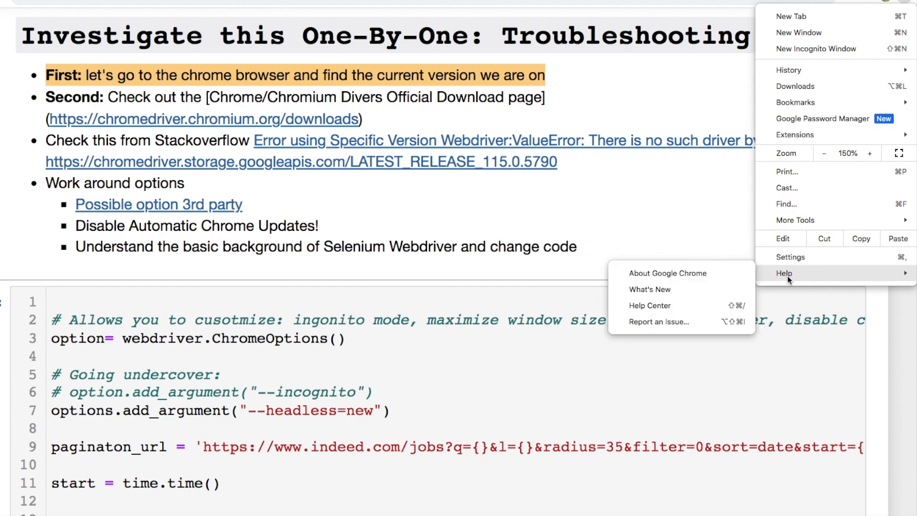
left_click(667, 272)
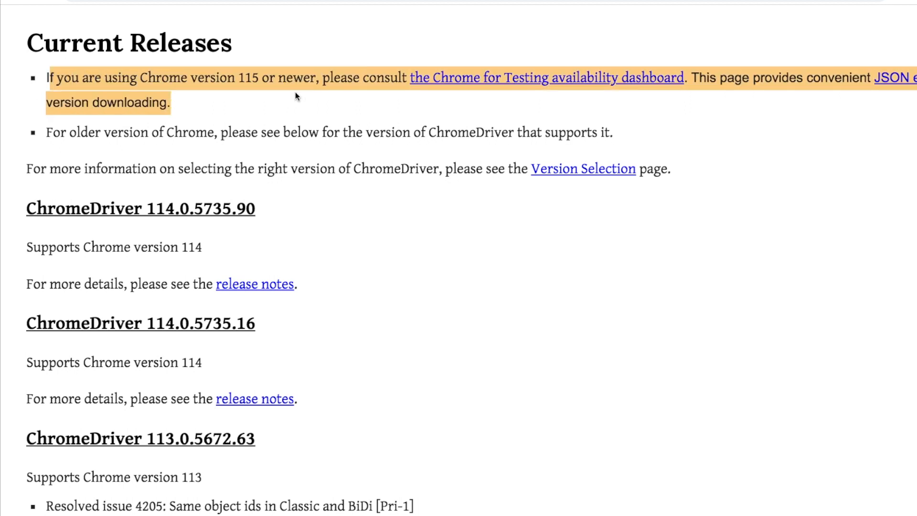
mouse_move(465, 101)
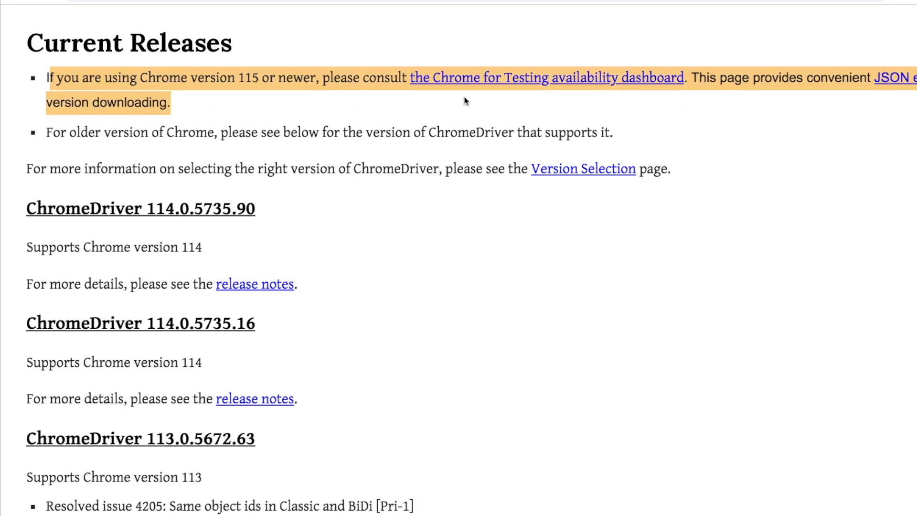
- View the Stable 115.0.5790.102 row on the Chrome for Testing dashboard, then return to Jupyter
left_click(546, 78)
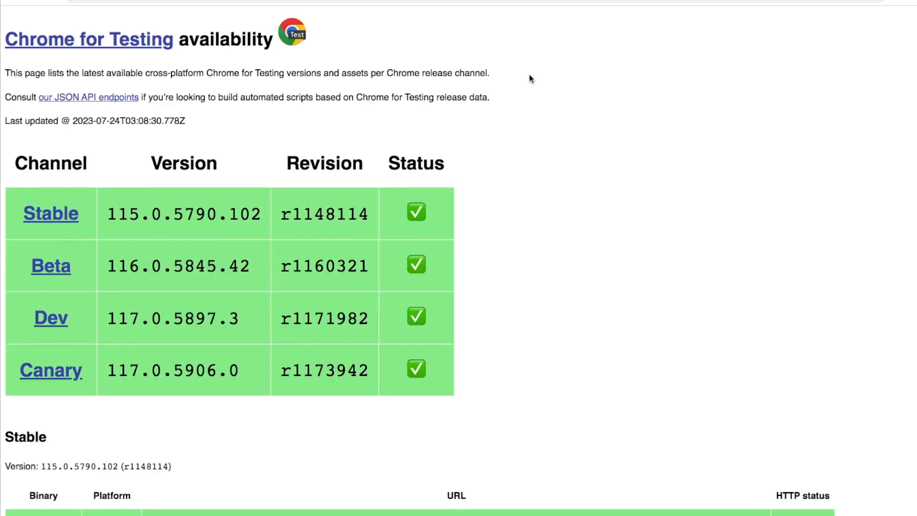
left_click(51, 212)
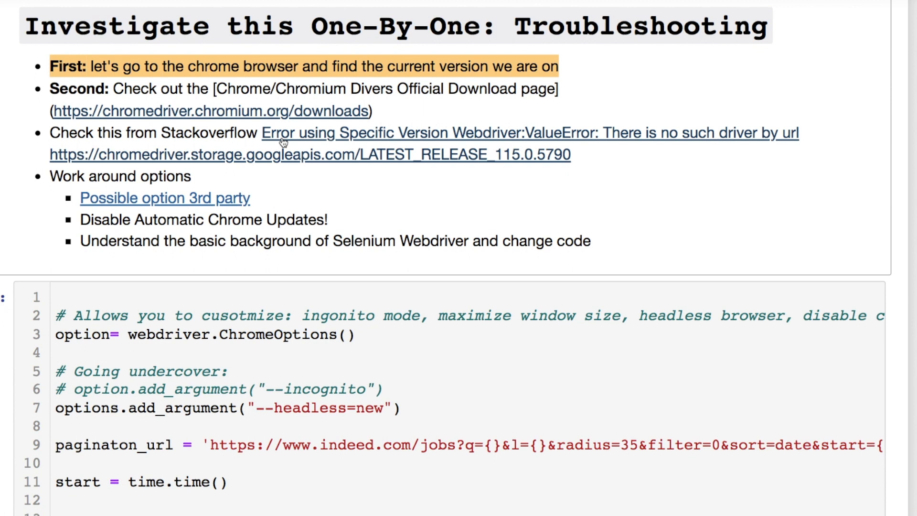
- Follow the notebook's link to the Stack Overflow question on the missing Chrome 115 driver
left_click(529, 132)
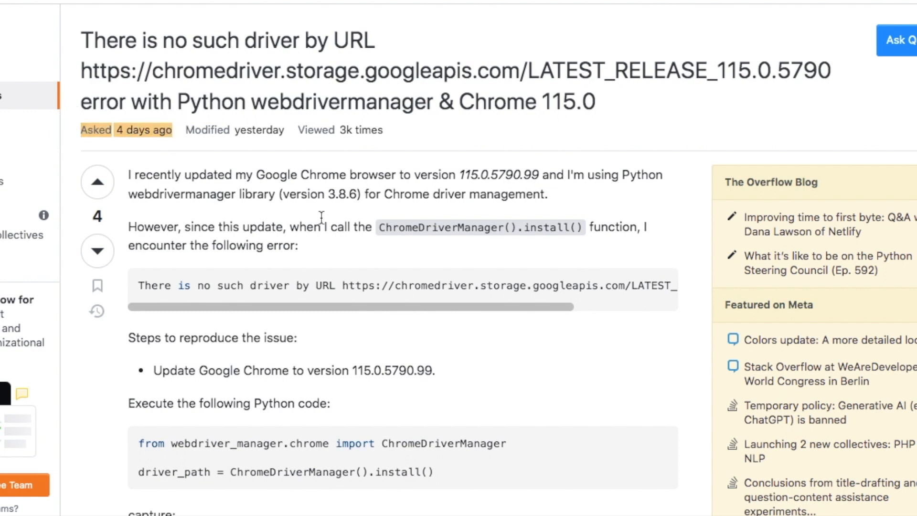
mouse_move(393, 415)
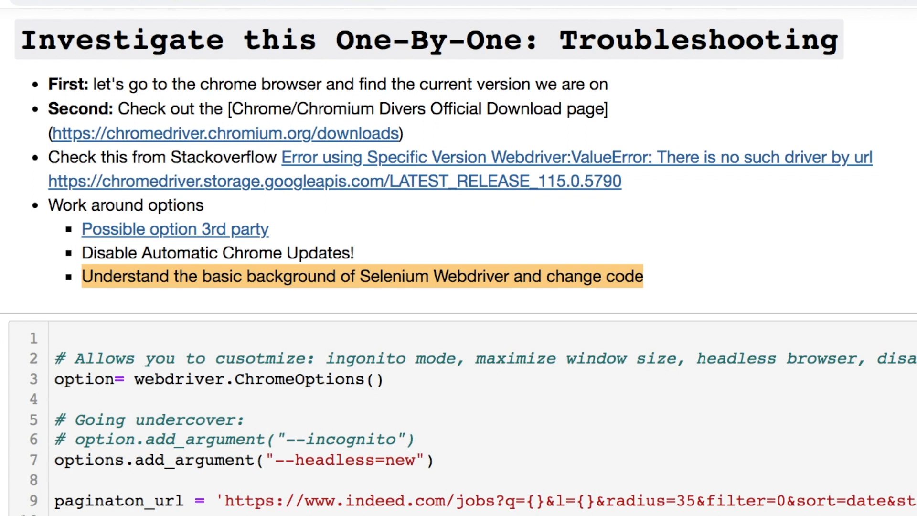
mouse_move(4, 358)
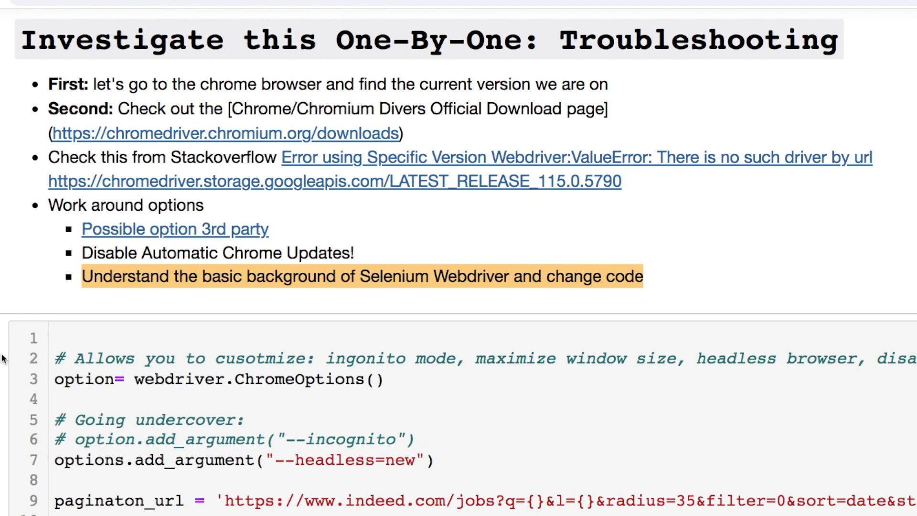
- Reach the markdown explanation and highlight the pinned 114.0.5735.90 driver version call
scroll("down", 3)
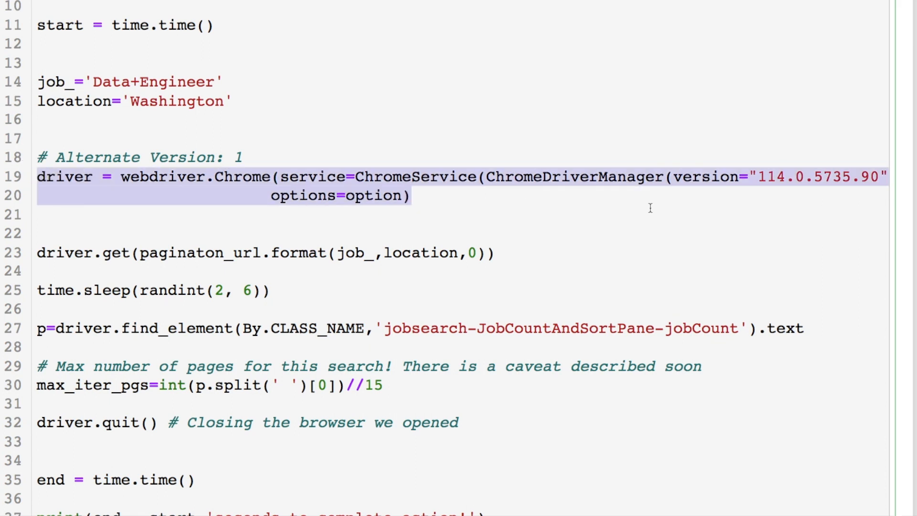
scroll("right", 3)
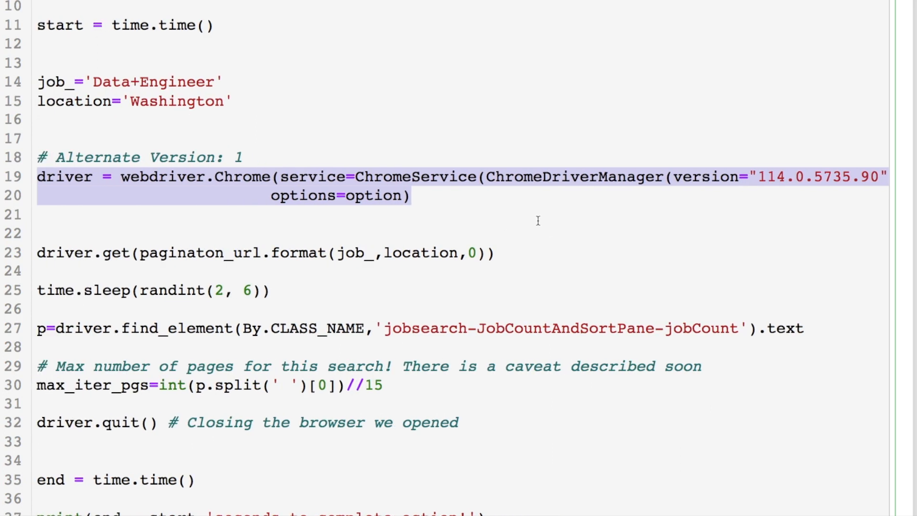
scroll("down", 3)
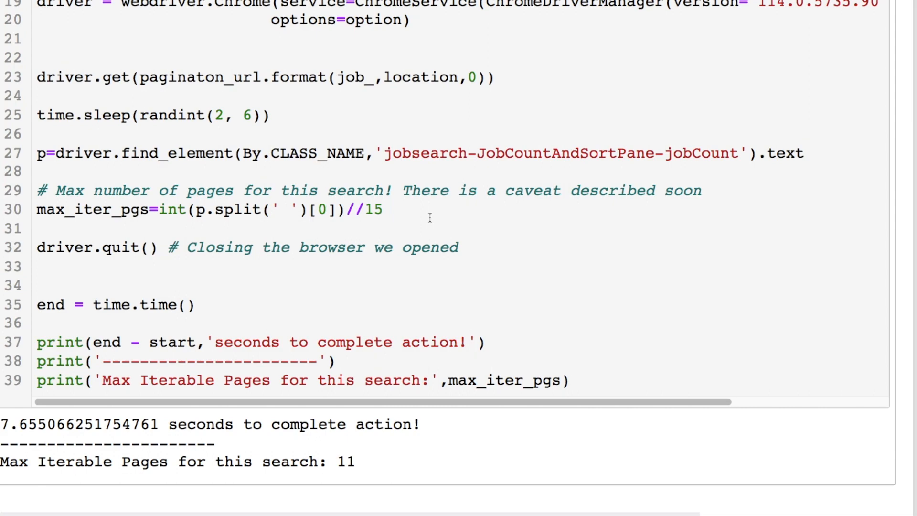
scroll("down", 3)
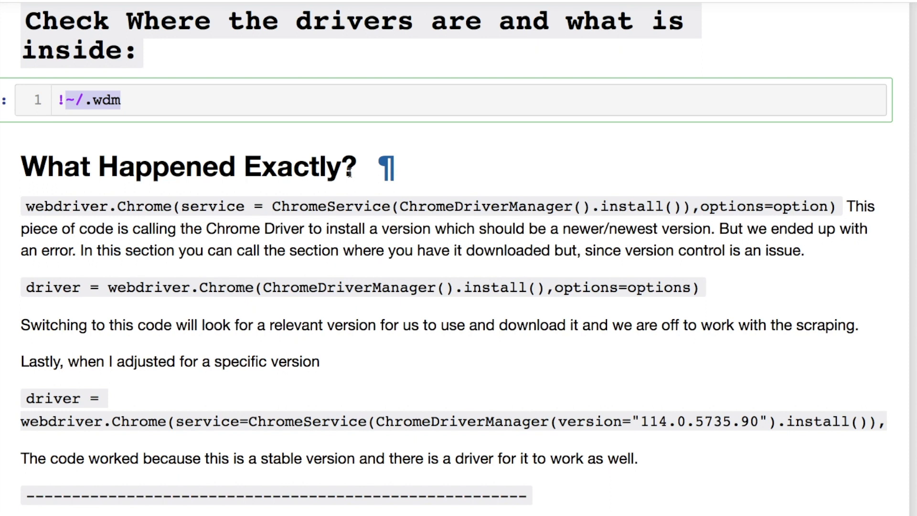
scroll("down", 3)
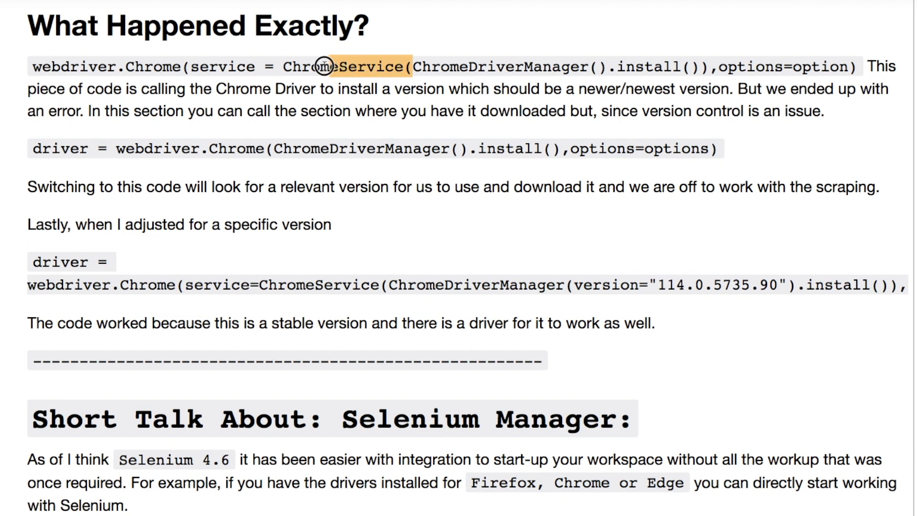
mouse_move(295, 201)
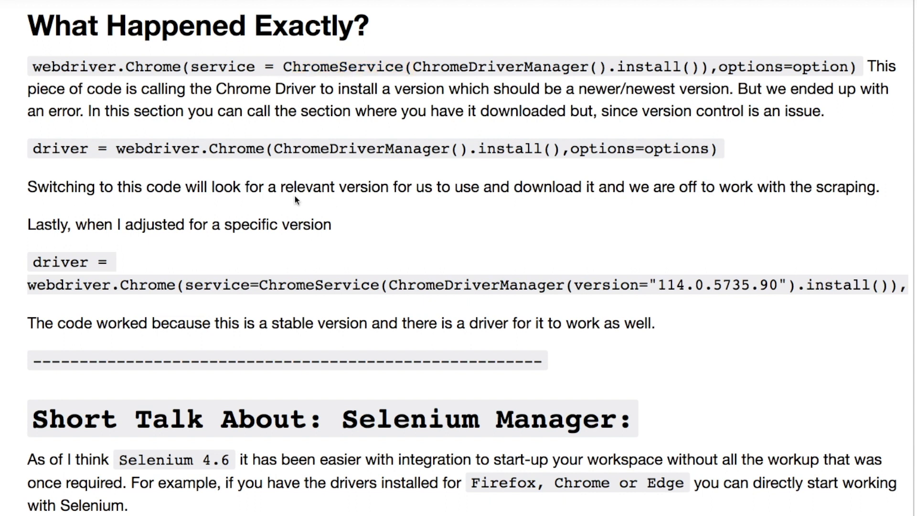
left_click_drag(488, 285, 809, 285)
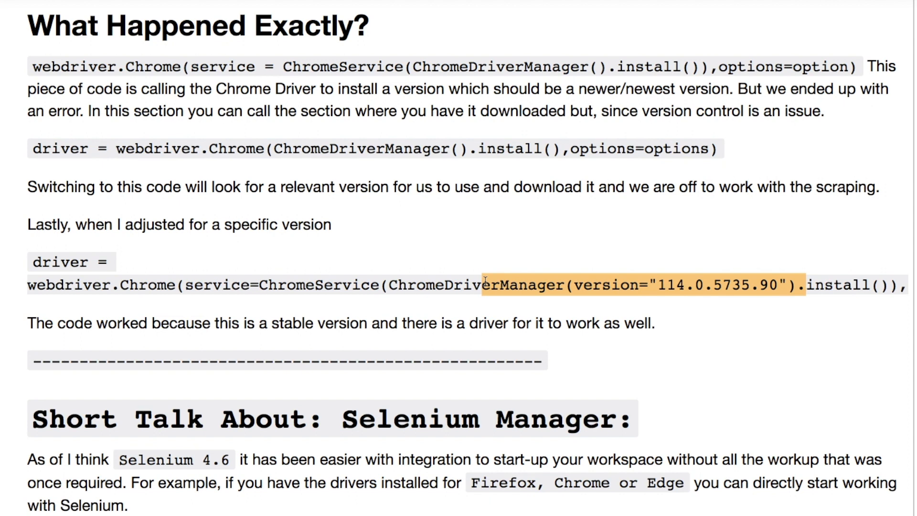
mouse_move(351, 285)
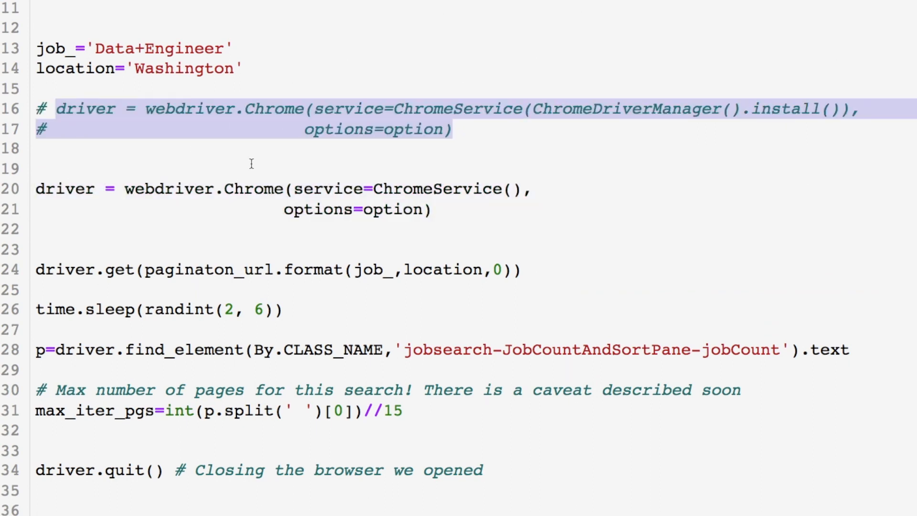
scroll("down", 3)
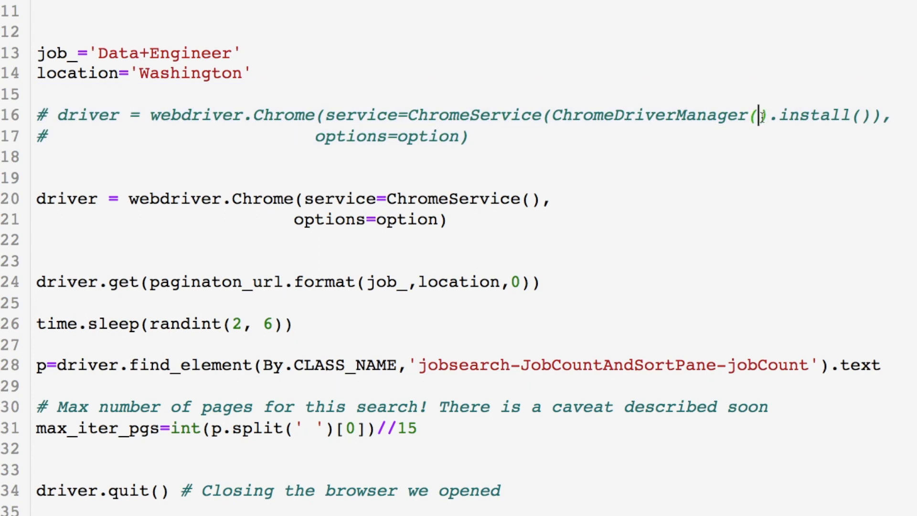
scroll("down", 3)
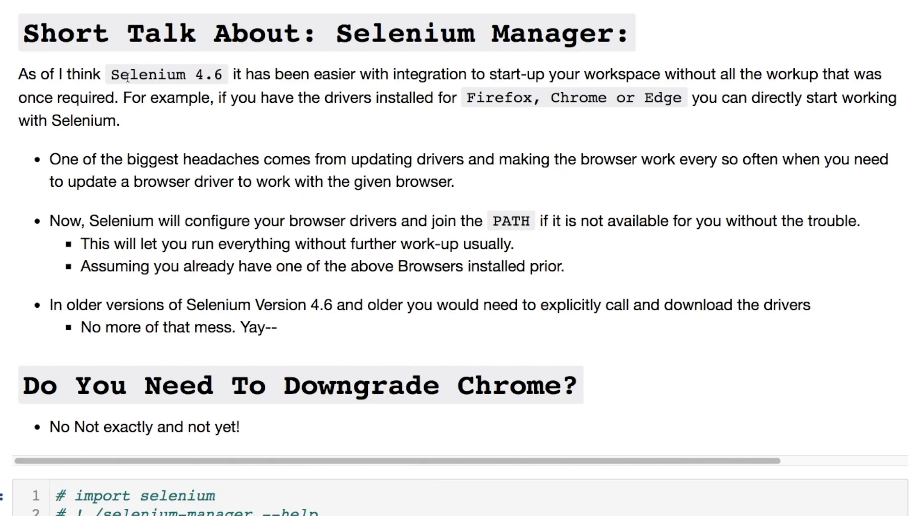
double_click(166, 74)
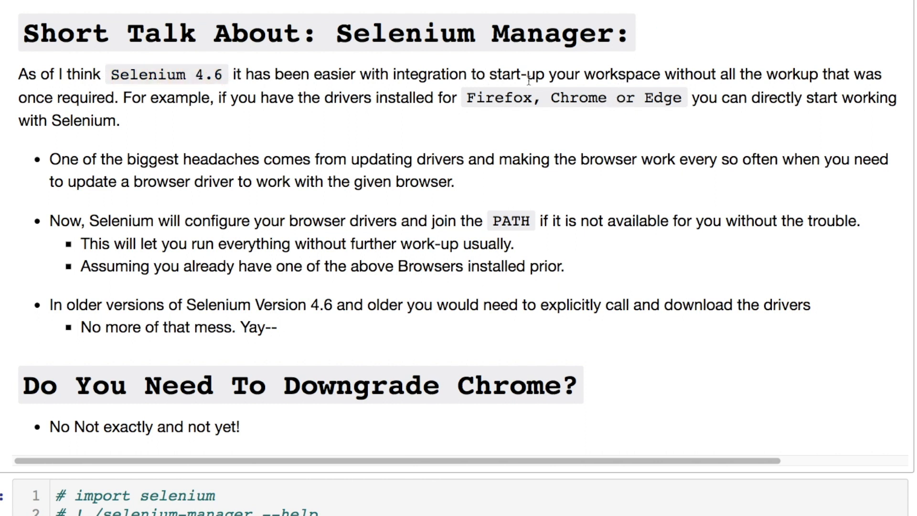
left_click_drag(490, 74, 121, 122)
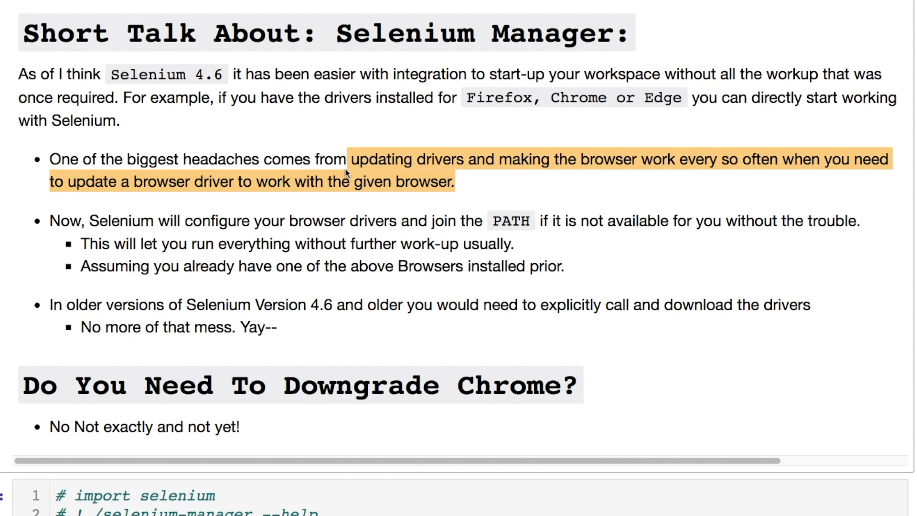
scroll("down", 3)
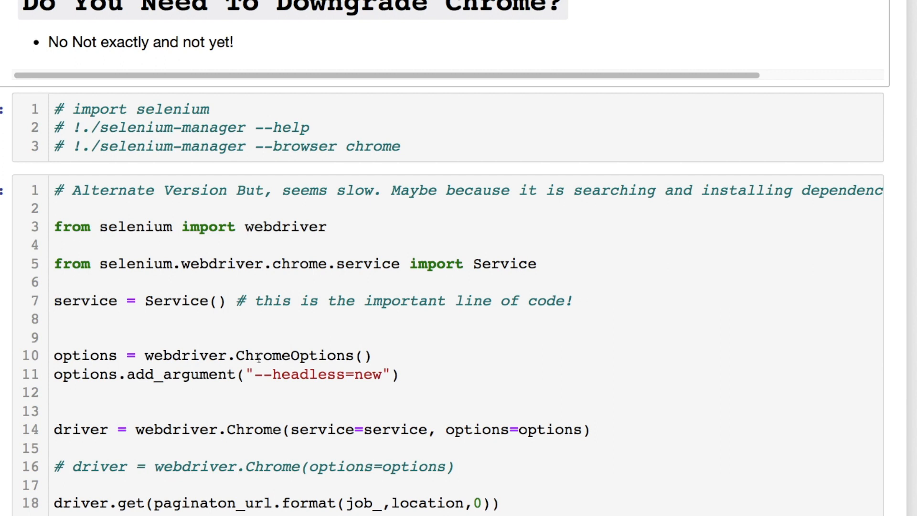
scroll("down", 3)
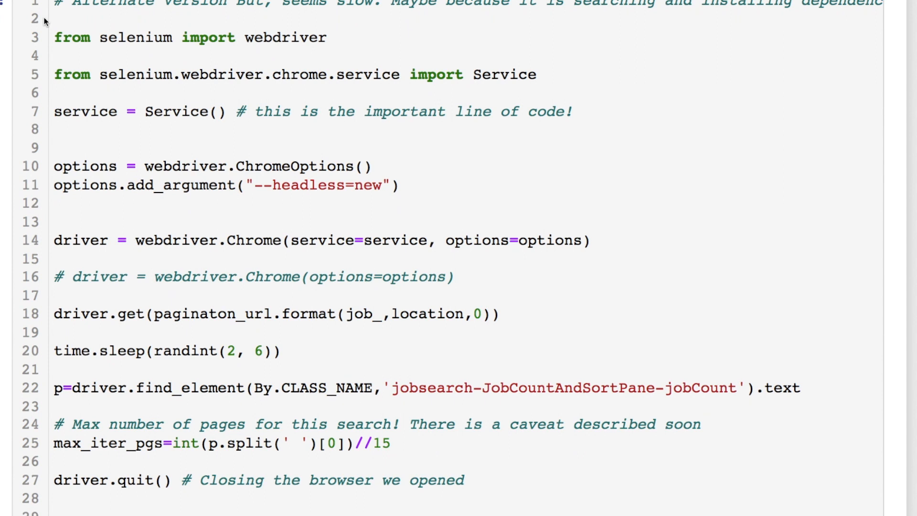
mouse_move(360, 260)
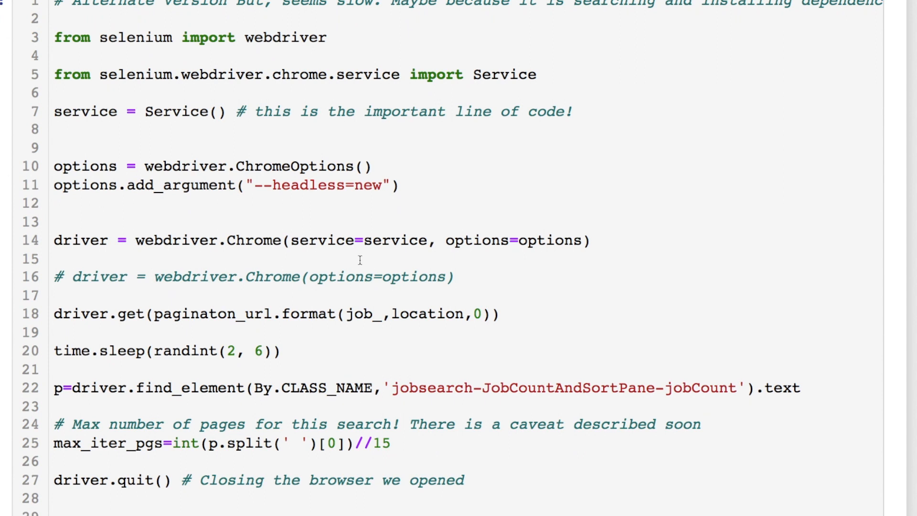
left_click_drag(134, 240, 590, 240)
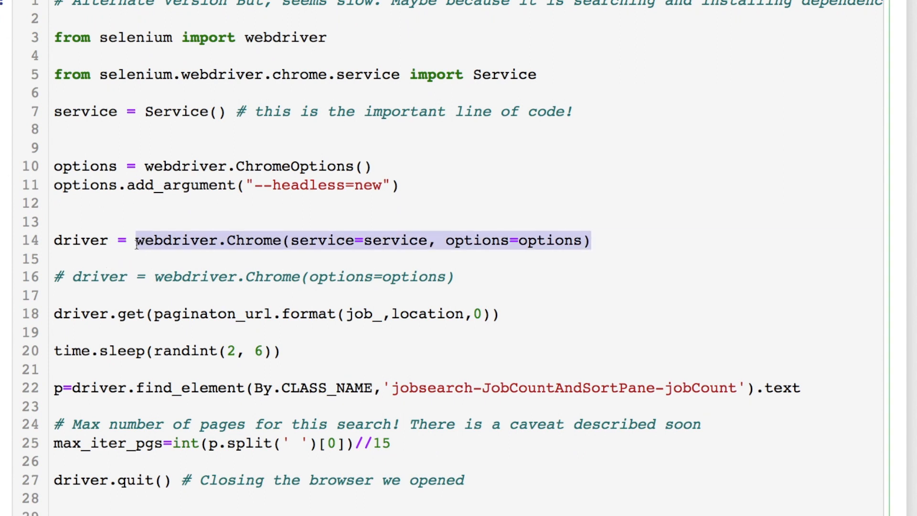
double_click(395, 240)
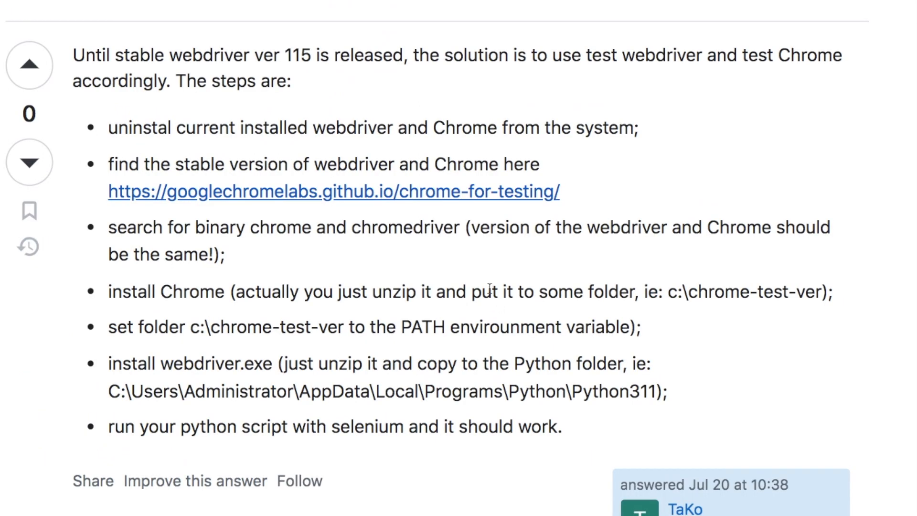
mouse_move(388, 352)
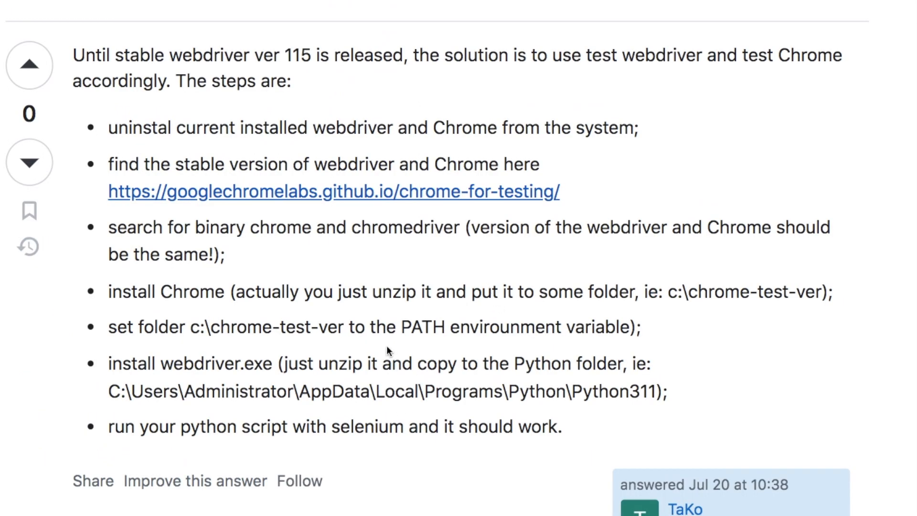
mouse_move(295, 333)
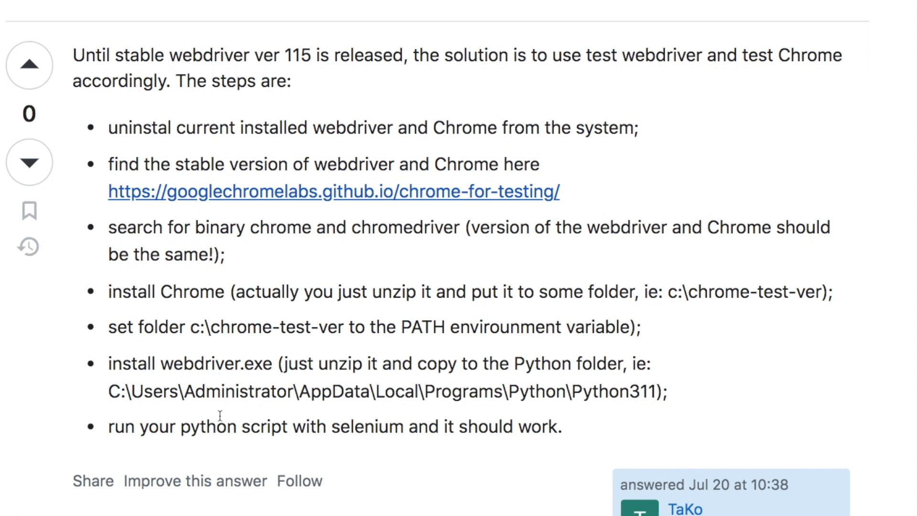
- Highlight the Python install folder path in the answer, then move to the notebook's Citations section
left_click_drag(253, 55, 384, 55)
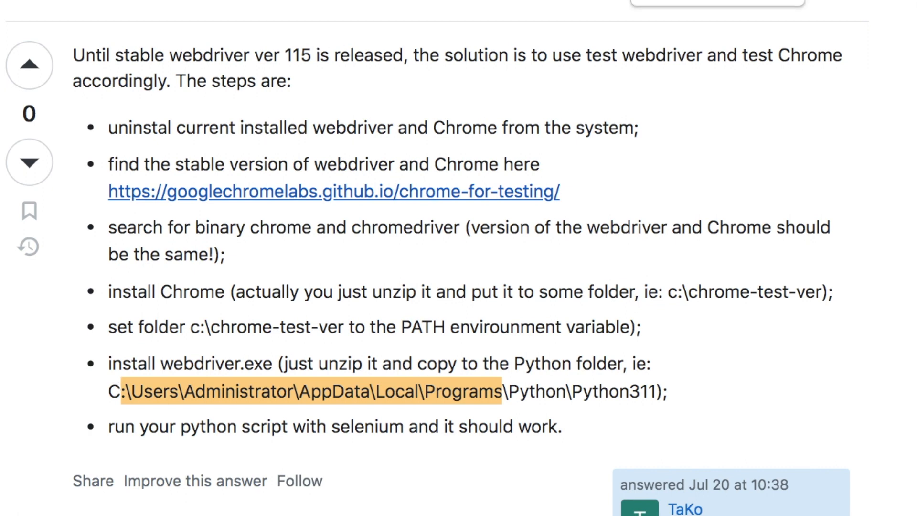
scroll("down", 3)
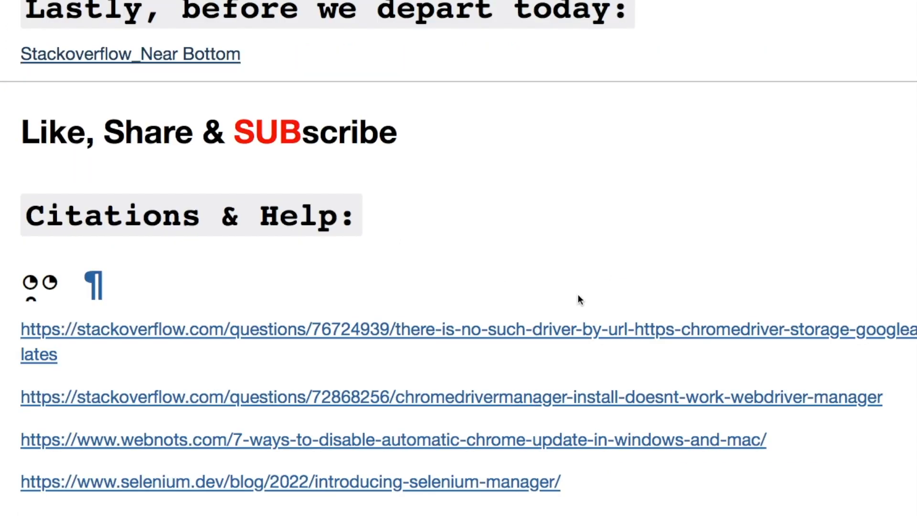
scroll("down", 3)
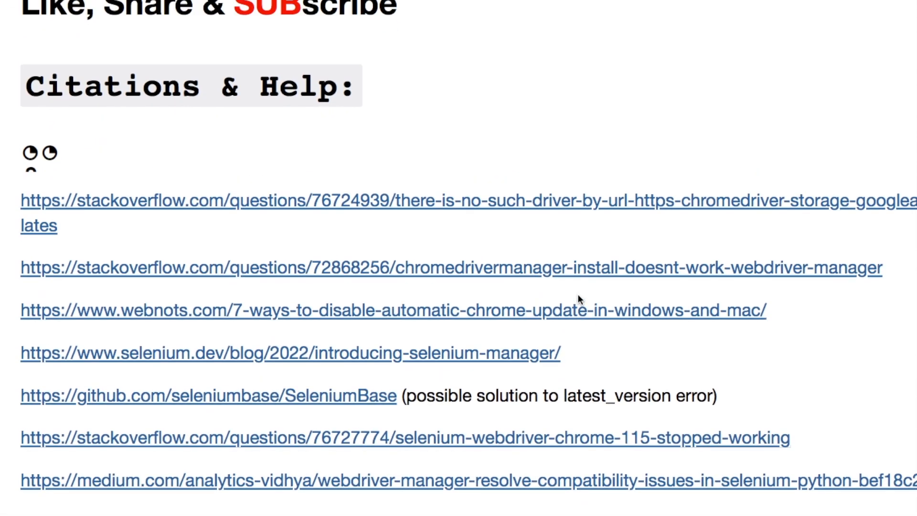
mouse_move(719, 400)
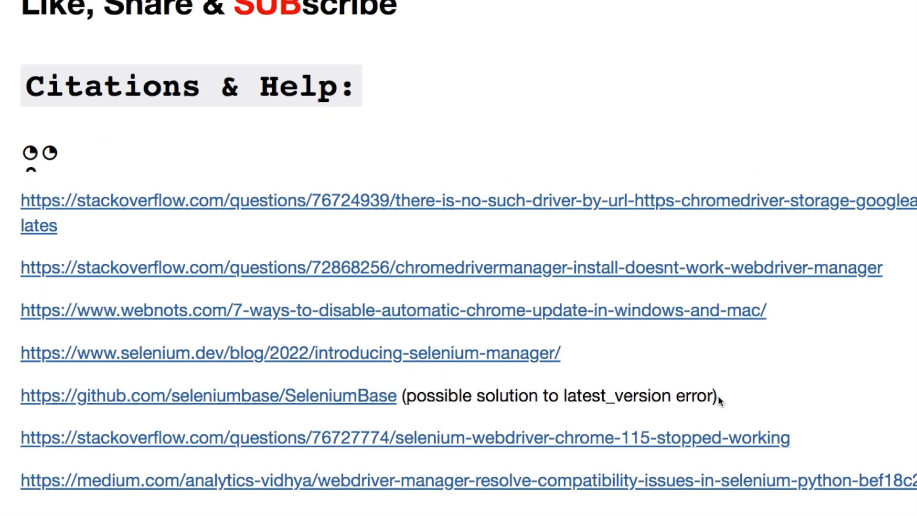